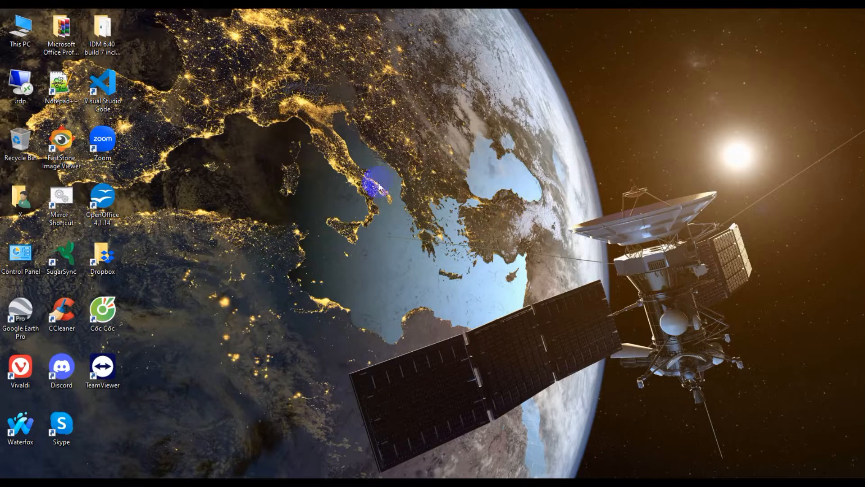
- Refresh the desktop via the right-click menu and select the emulator home screen search bar
{"action": "right_click", "coordinate": [381, 187]}
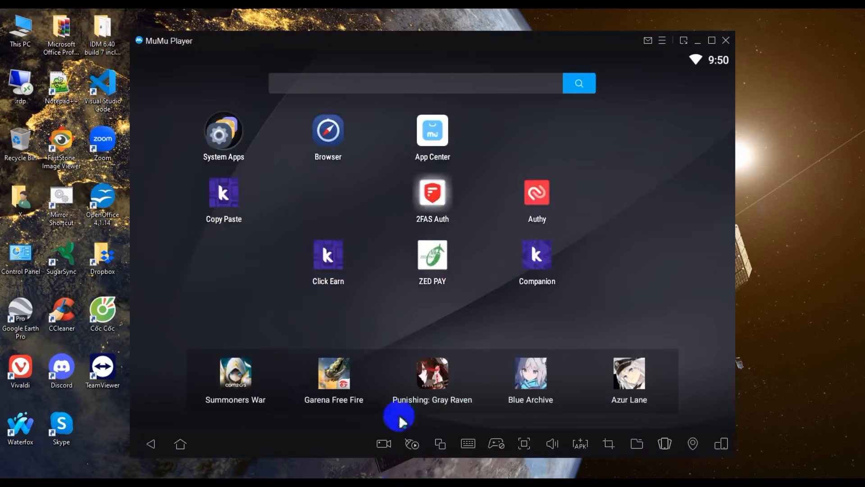
{"action": "mouse_move", "coordinate": [184, 47]}
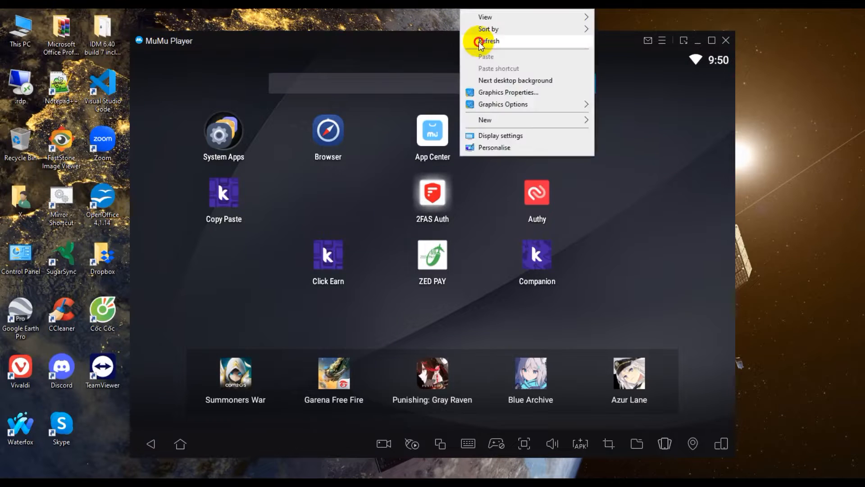
{"action": "left_click", "coordinate": [489, 41]}
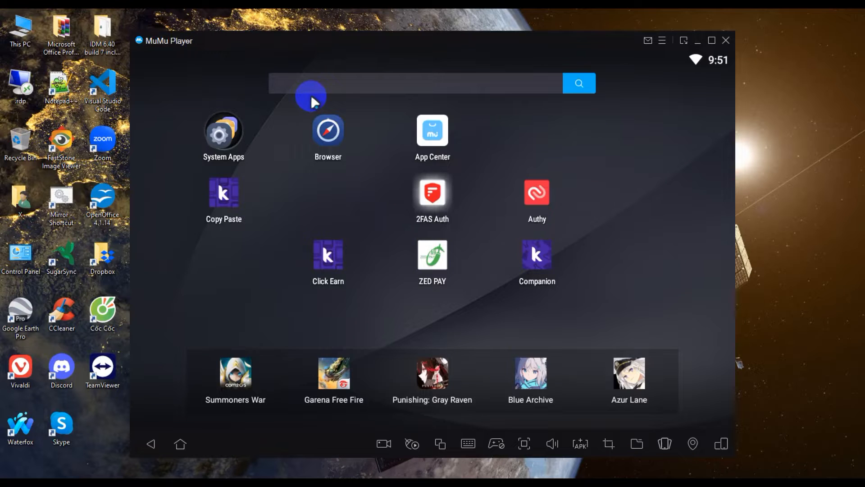
{"action": "left_click", "coordinate": [224, 130]}
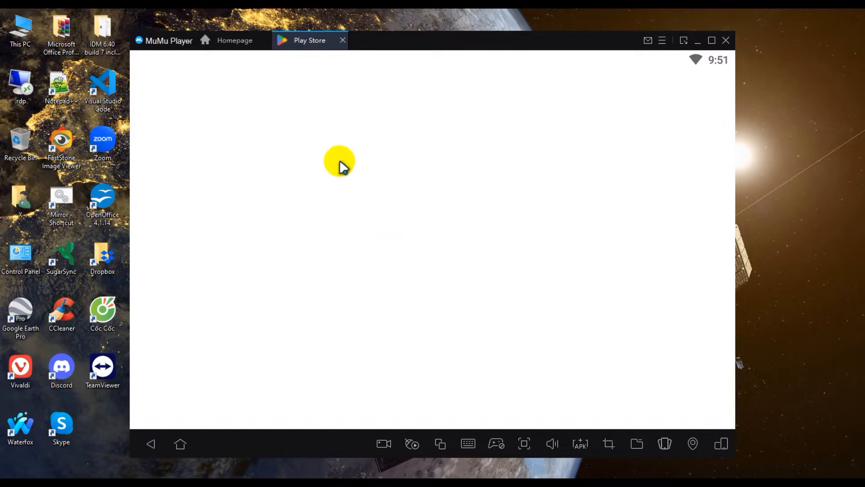
{"action": "mouse_move", "coordinate": [379, 141]}
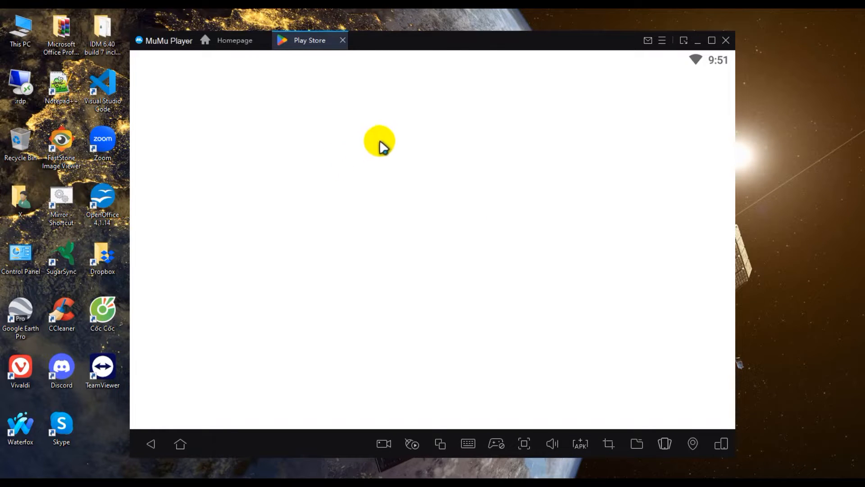
{"action": "mouse_move", "coordinate": [372, 126]}
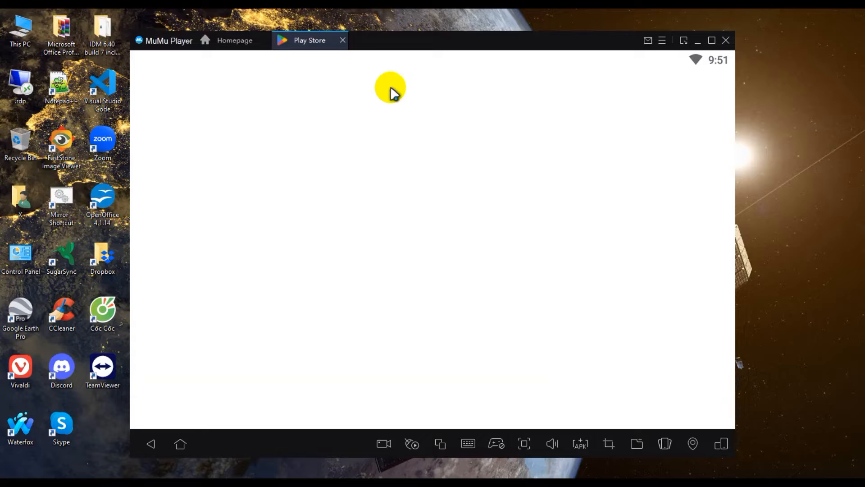
- Focus the Play Store search field to show recent searches
{"action": "left_click", "coordinate": [387, 88]}
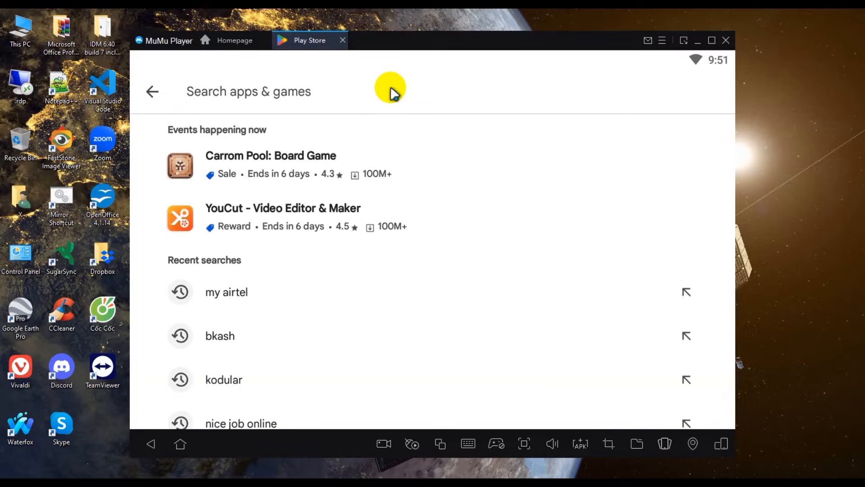
- Search the Play Store for 'studio' and choose the 'studio youtube' suggestion
{"action": "type", "text": "stu"}
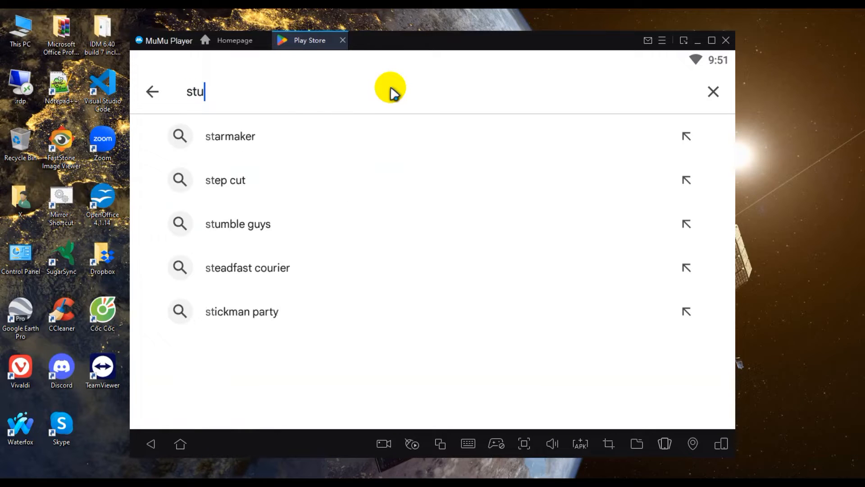
{"action": "type", "text": "d"}
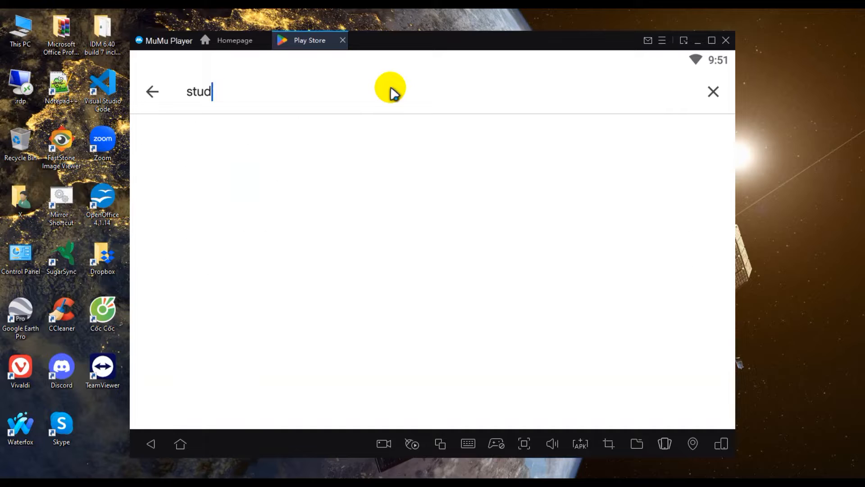
{"action": "type", "text": "io"}
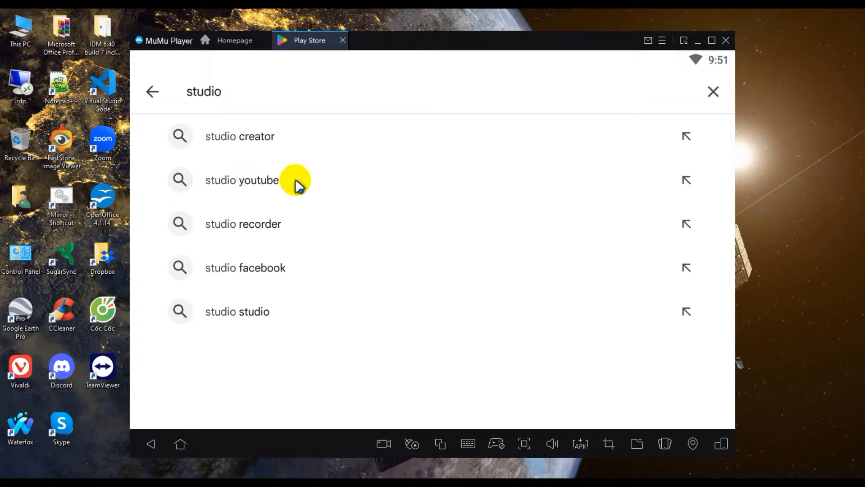
{"action": "left_click", "coordinate": [241, 180]}
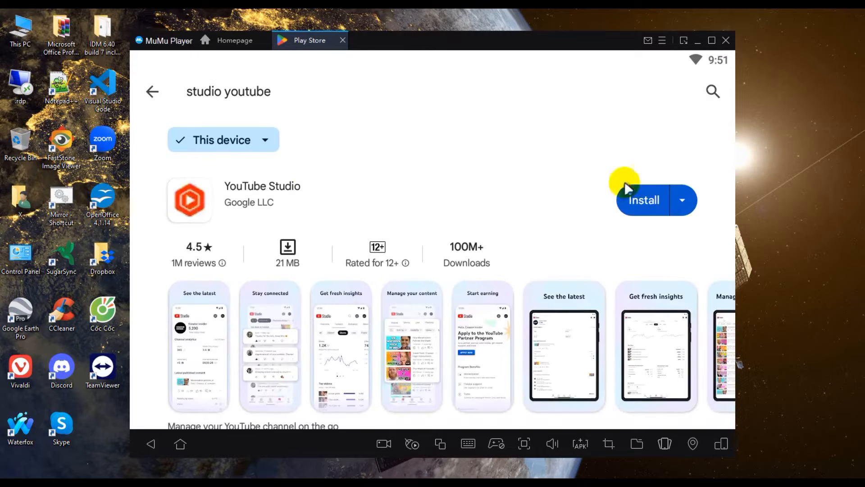
- Install YouTube Studio from its Play Store listing so the download begins
{"action": "left_click", "coordinate": [643, 200]}
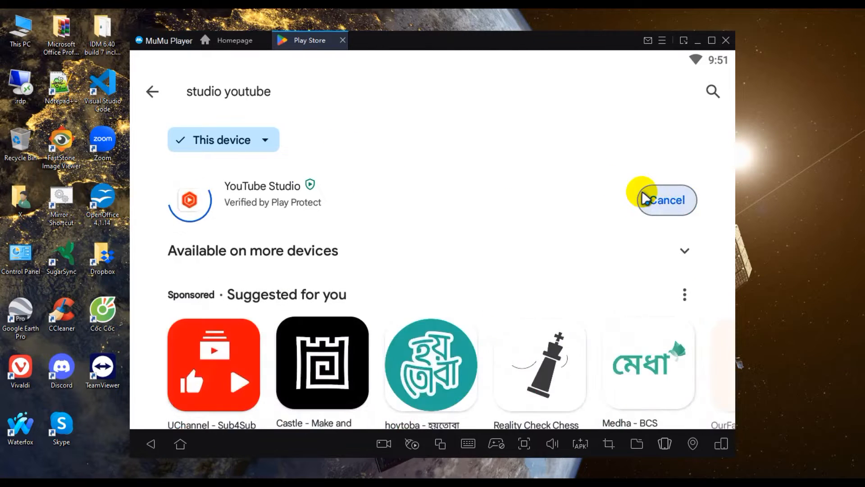
{"action": "left_click", "coordinate": [666, 200]}
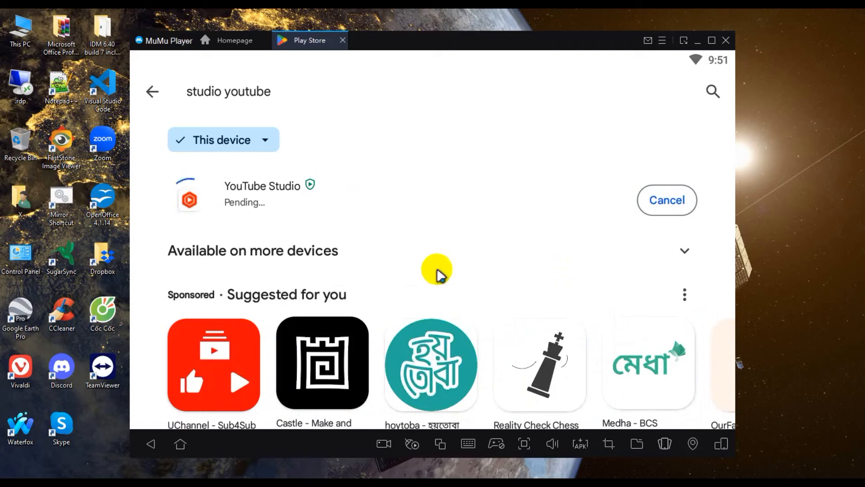
{"action": "mouse_move", "coordinate": [301, 226]}
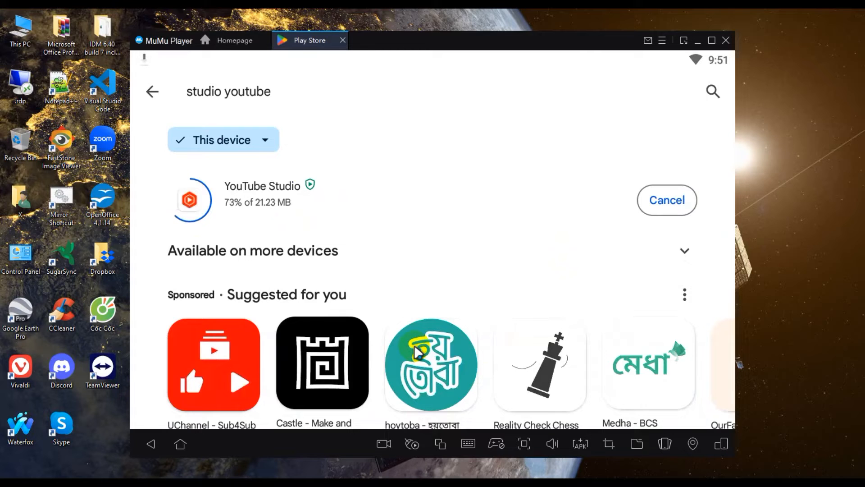
{"action": "mouse_move", "coordinate": [430, 323]}
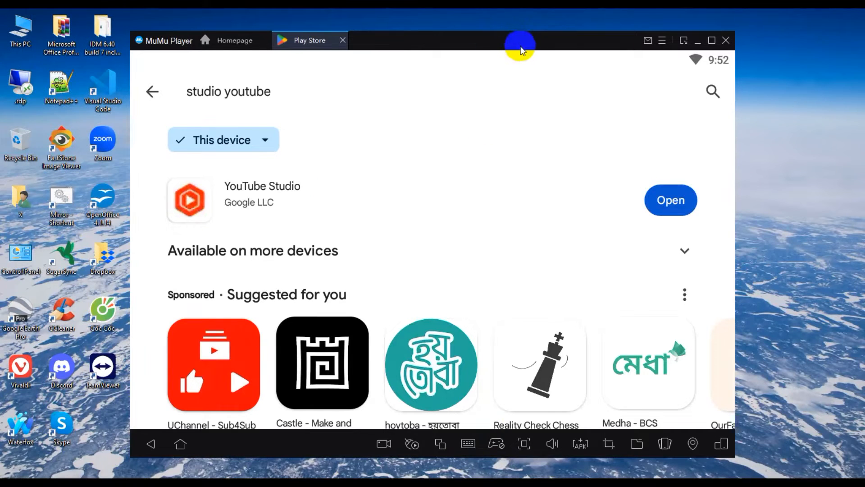
{"action": "mouse_move", "coordinate": [502, 201]}
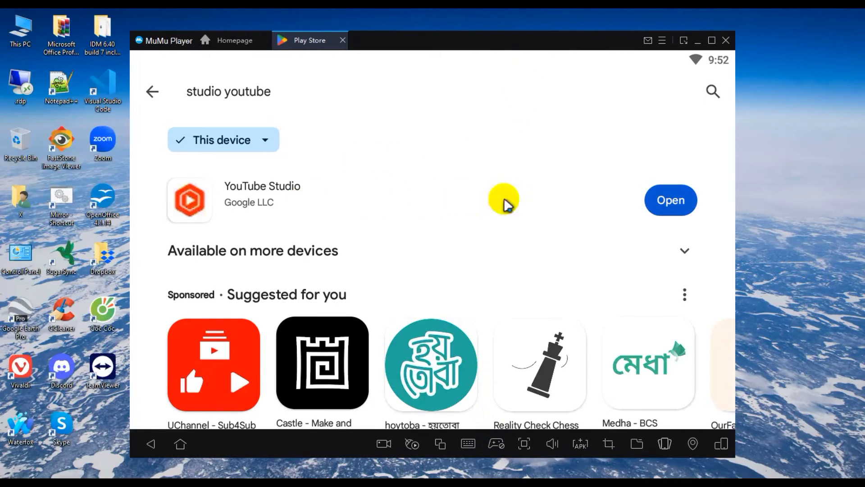